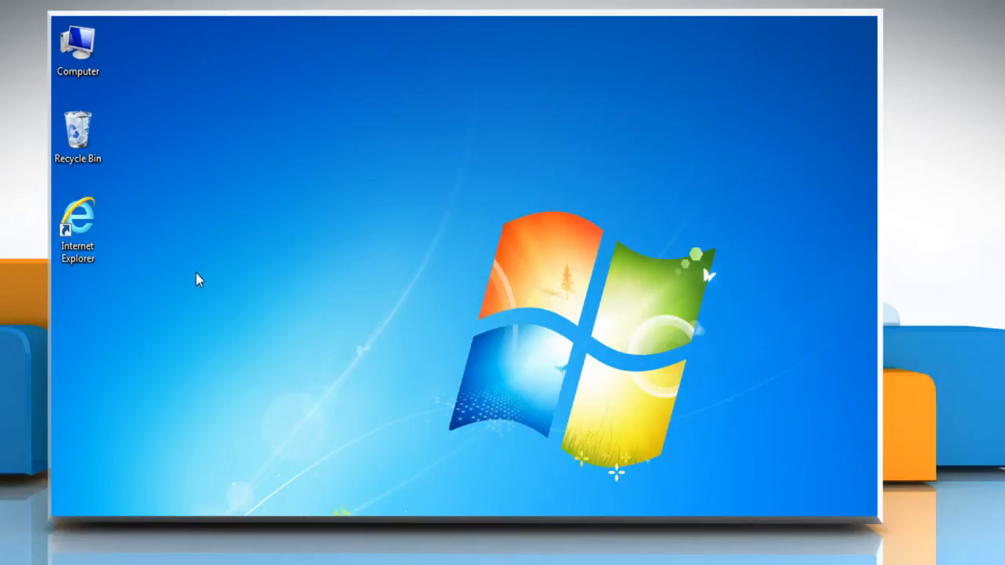
Launch Internet Explorer from its desktop shortcut's context menu.
{"action": "right_click", "coordinate": [78, 224]}
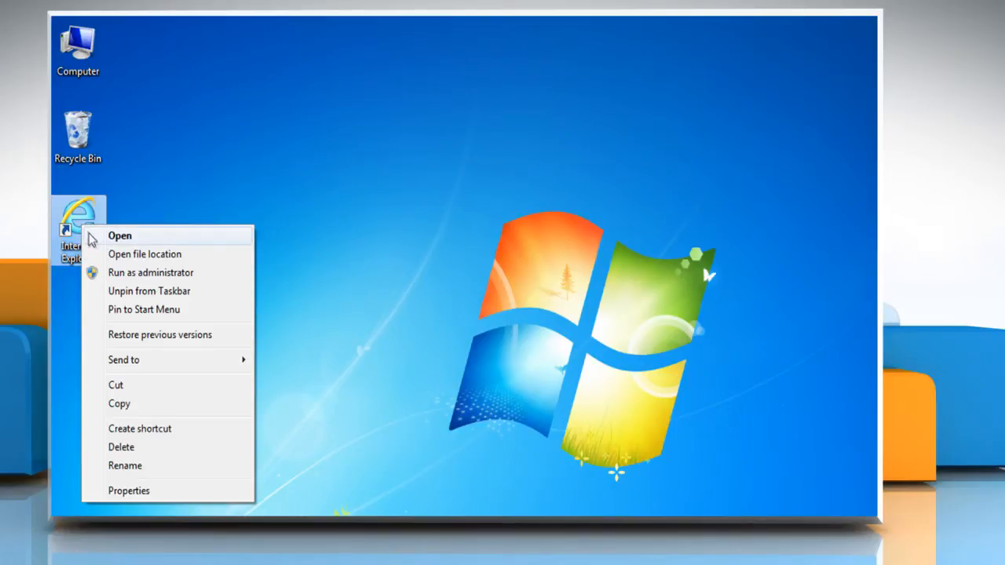
{"action": "left_click", "coordinate": [119, 236]}
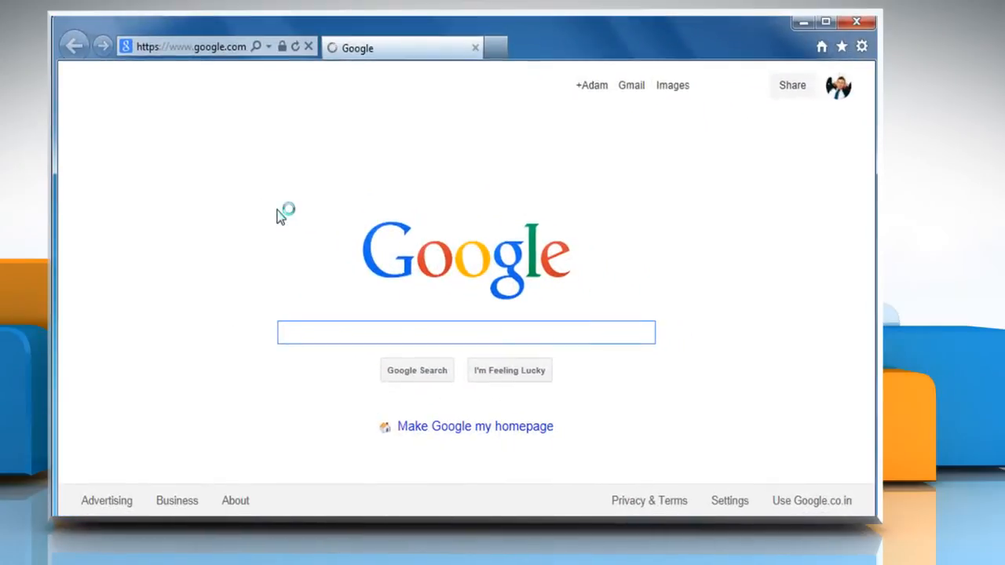
{"action": "type", "text": "www.ya"}
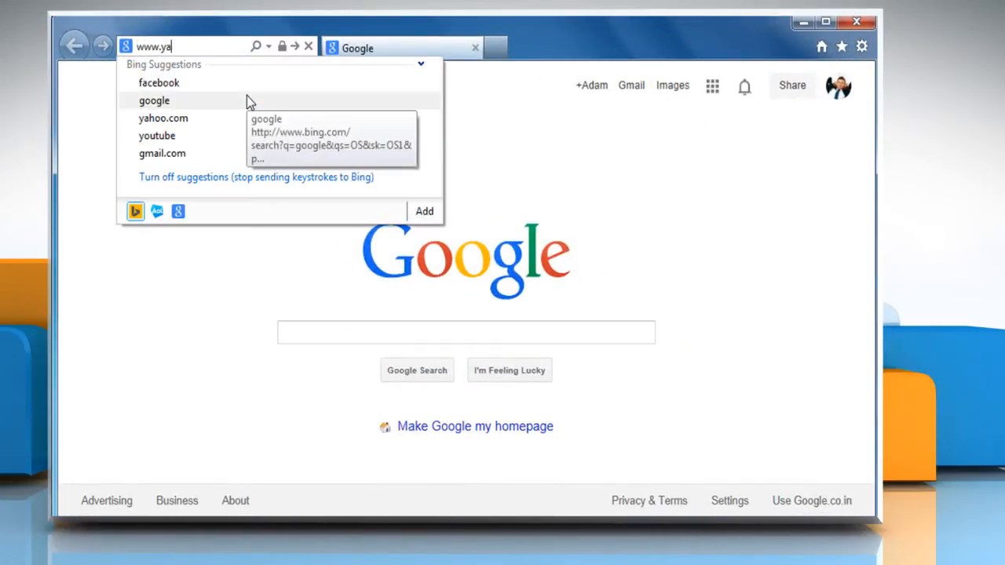
{"action": "left_click", "coordinate": [162, 118]}
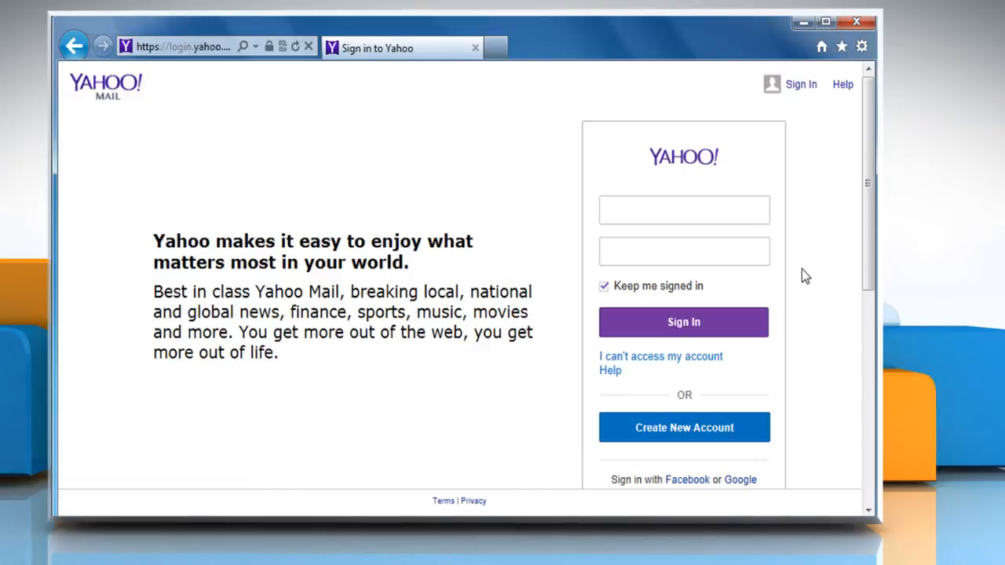
{"action": "mouse_move", "coordinate": [660, 362]}
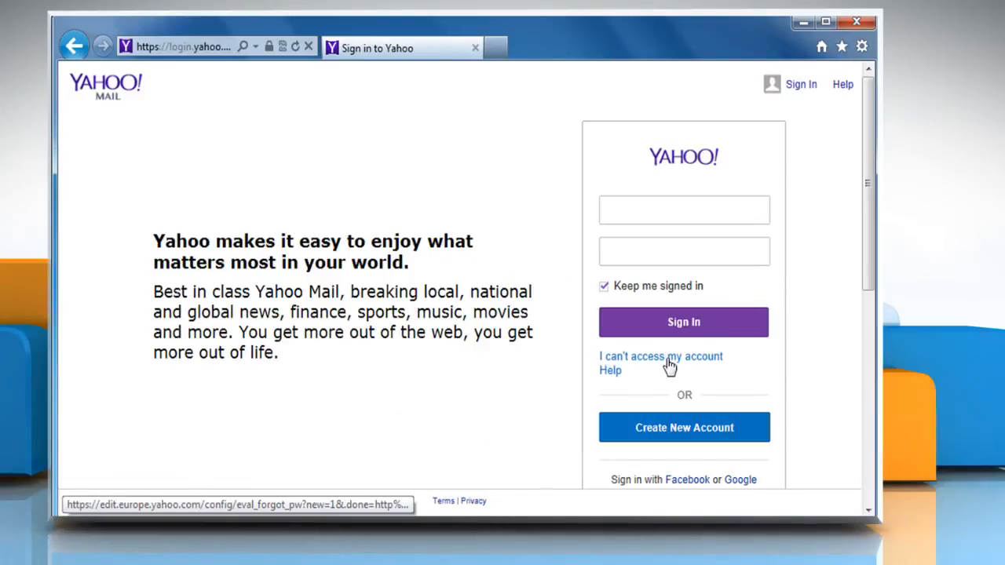
{"action": "left_click", "coordinate": [660, 356]}
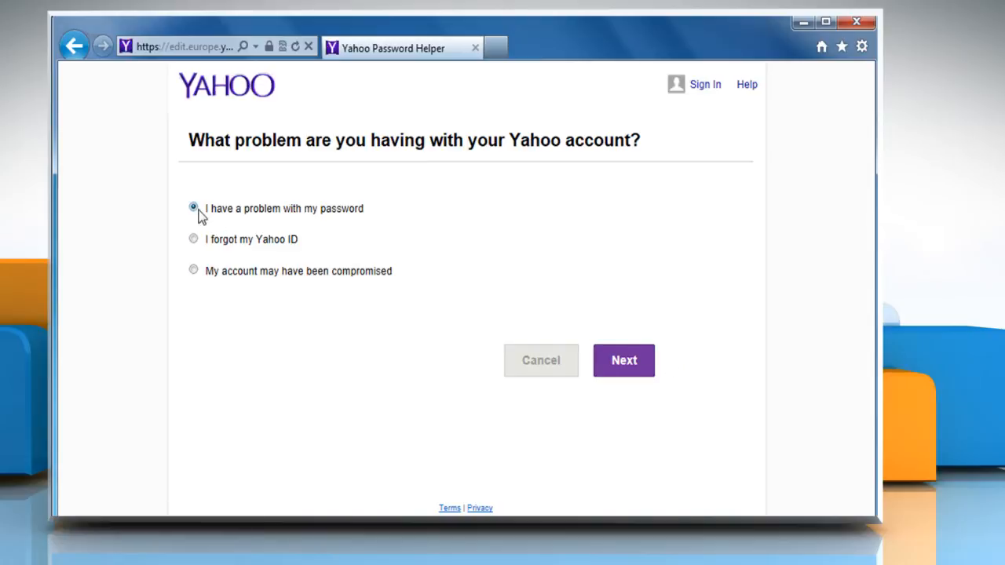
{"action": "mouse_move", "coordinate": [474, 320]}
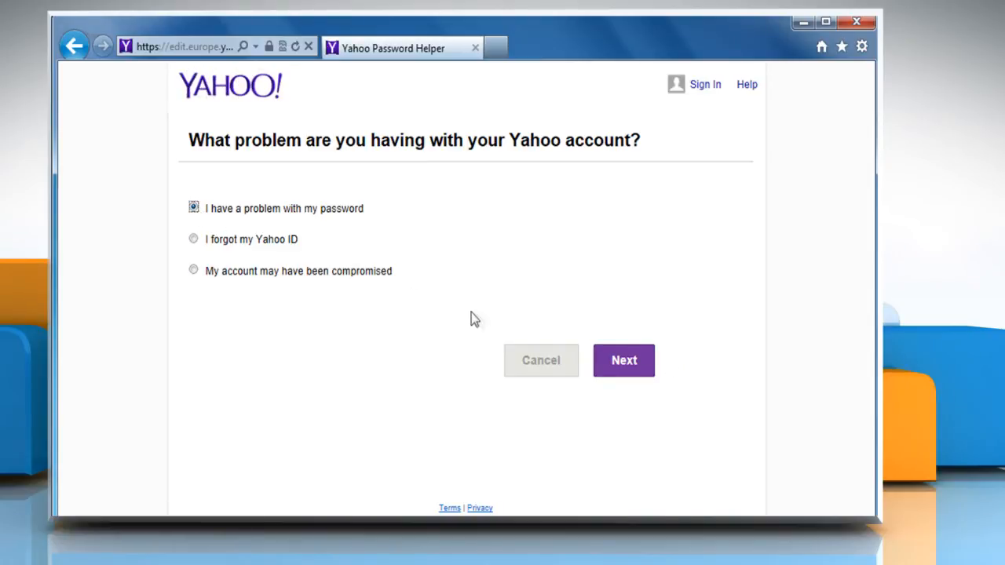
{"action": "left_click", "coordinate": [624, 360]}
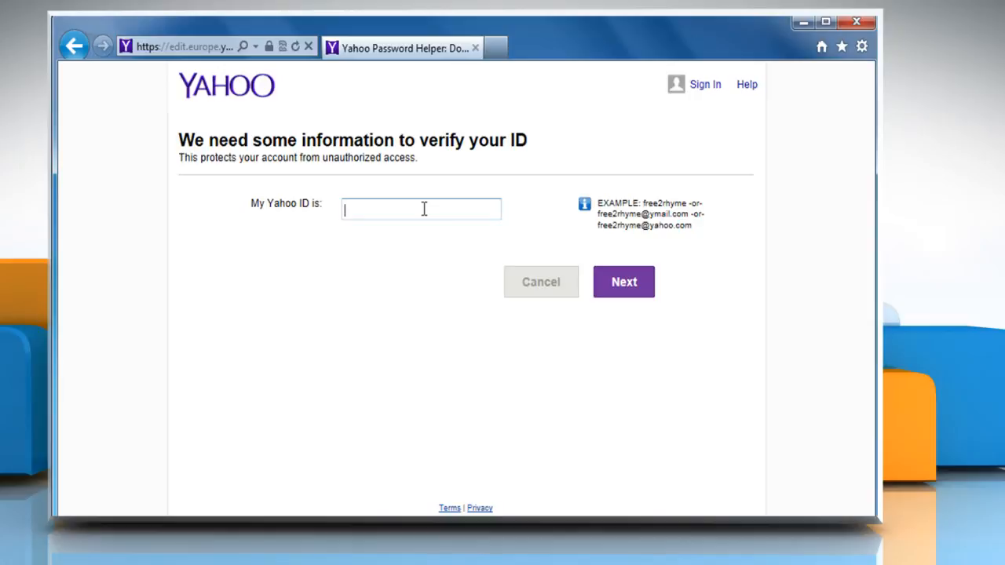
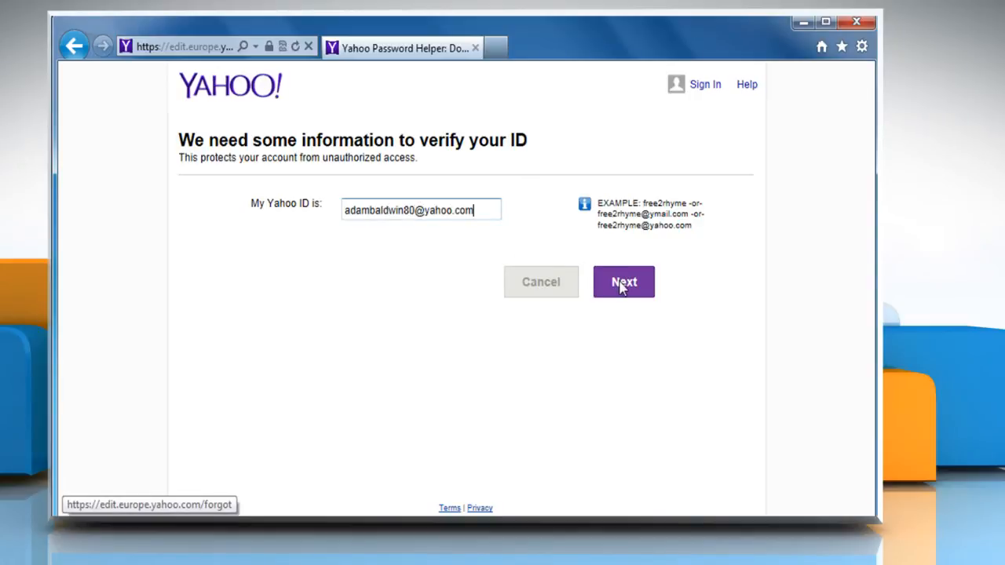
{"action": "left_click", "coordinate": [623, 282]}
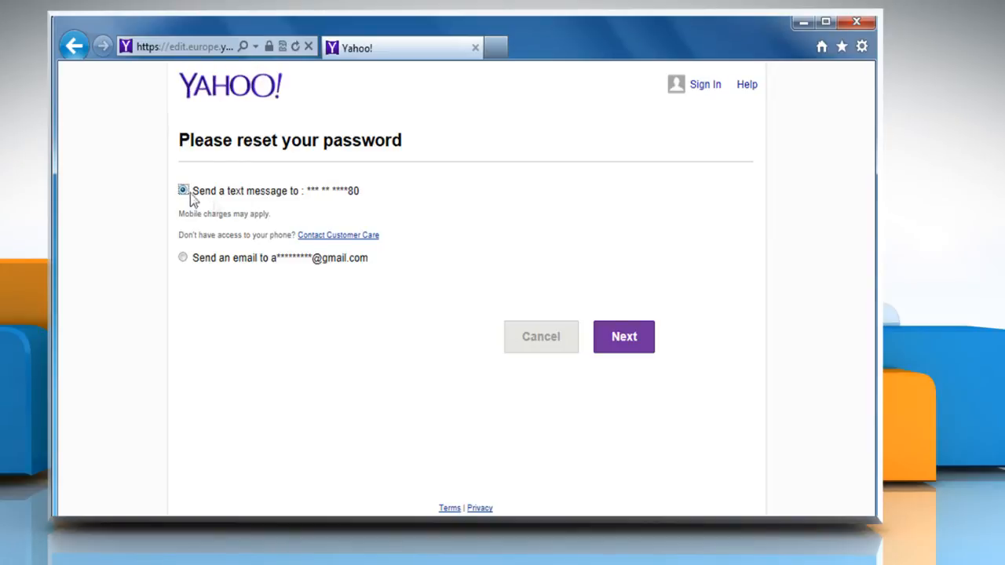
{"action": "mouse_move", "coordinate": [624, 336]}
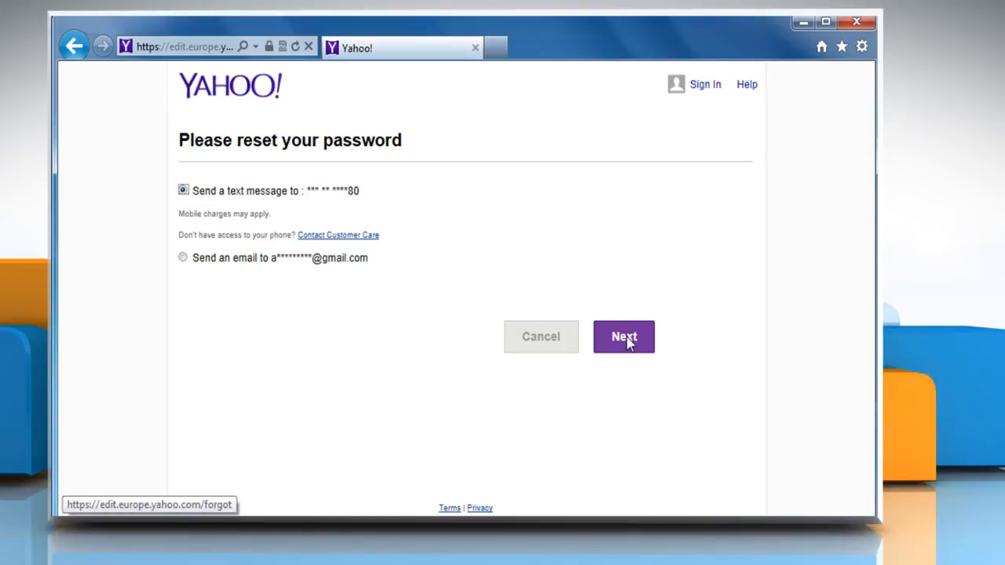
{"action": "left_click", "coordinate": [623, 336]}
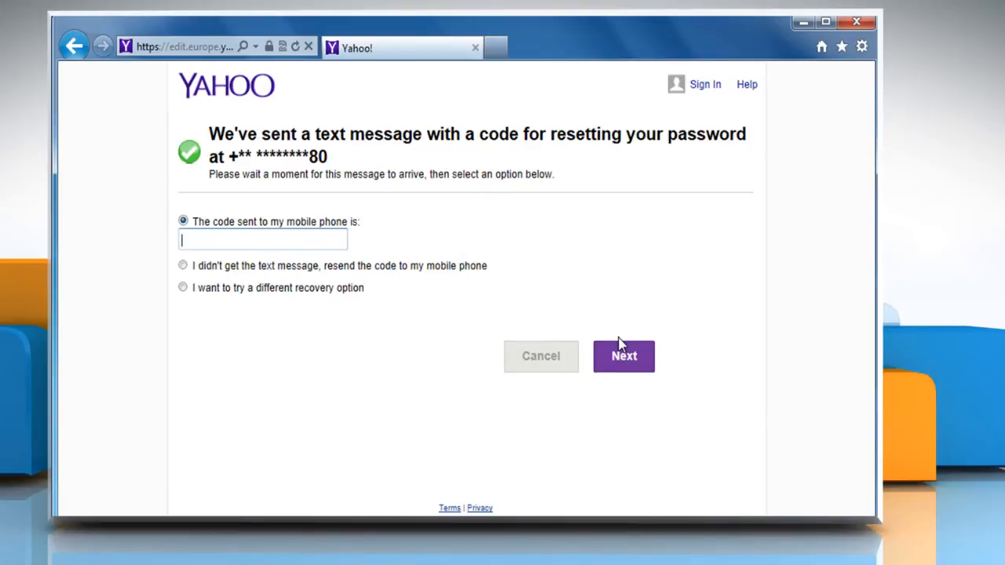
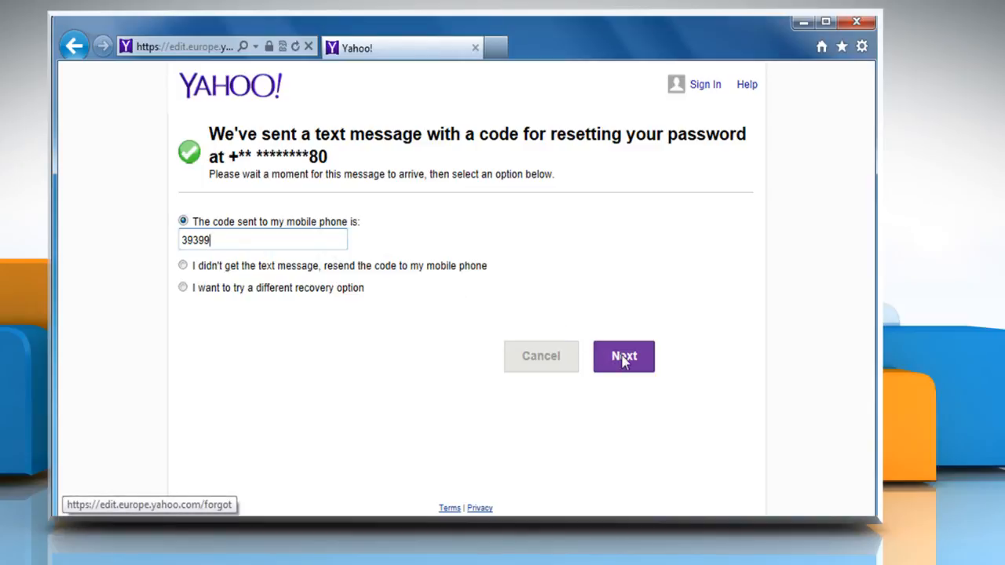
{"action": "left_click", "coordinate": [623, 356]}
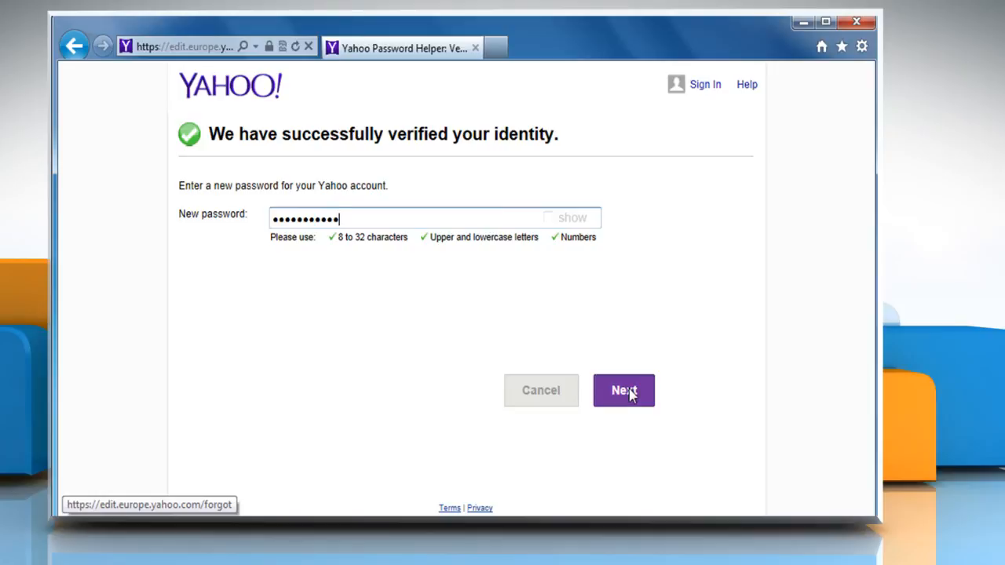
Save the new password and confirm the signed-in account on the success page.
{"action": "left_click", "coordinate": [623, 390]}
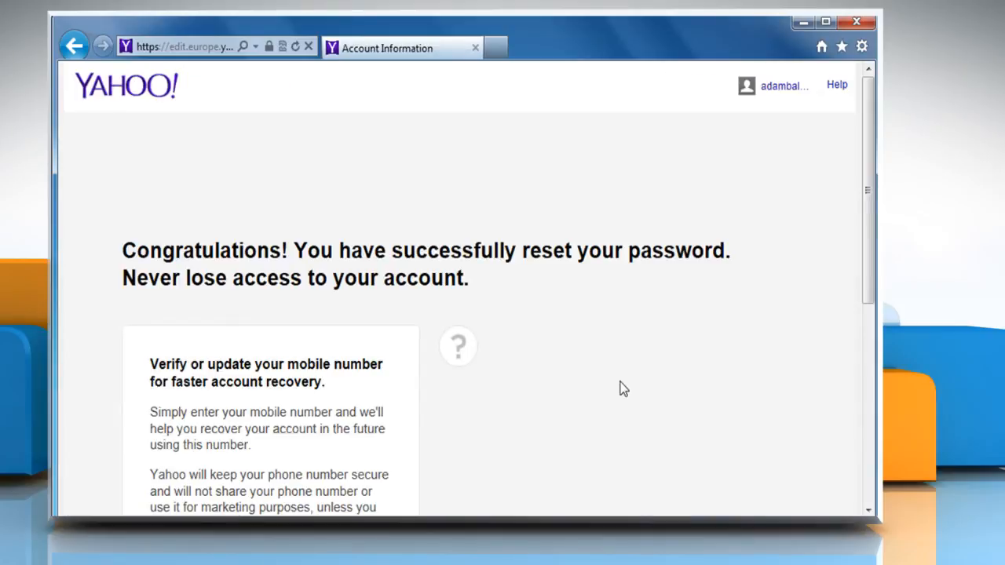
{"action": "mouse_move", "coordinate": [614, 369]}
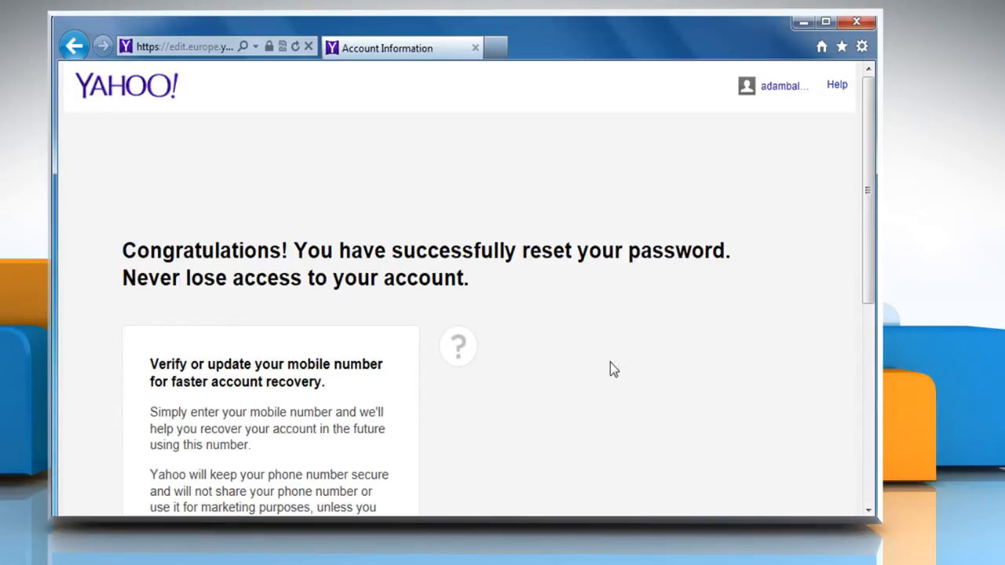
{"action": "left_click", "coordinate": [783, 85]}
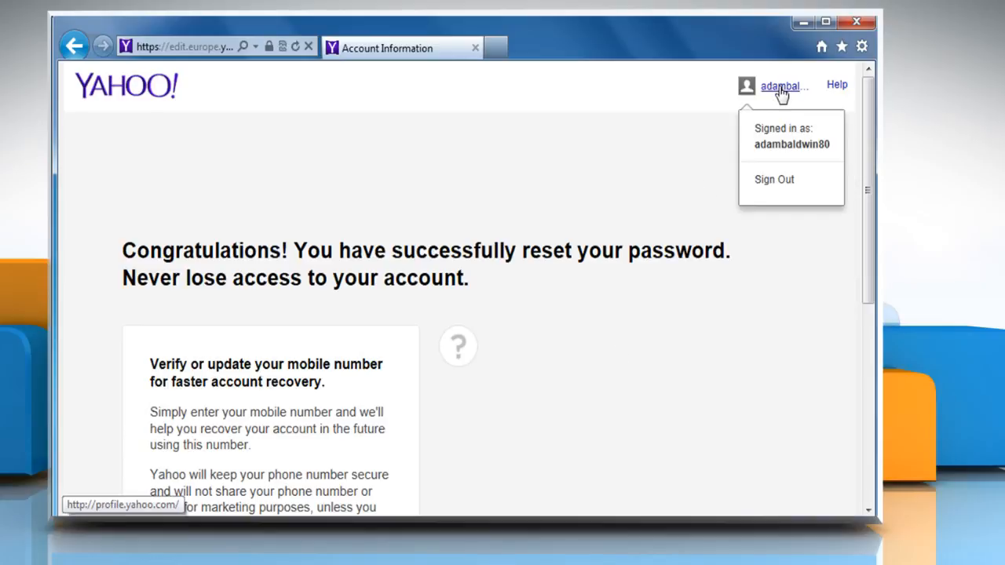